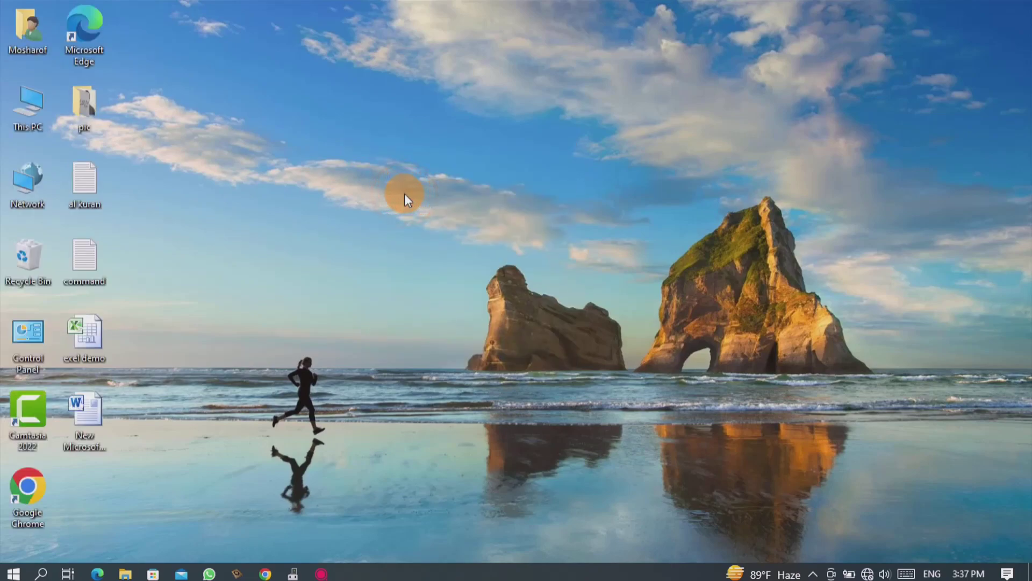
Dismiss the desktop context menu and bring up the Start button's quick system menu.
right_click(388, 171)
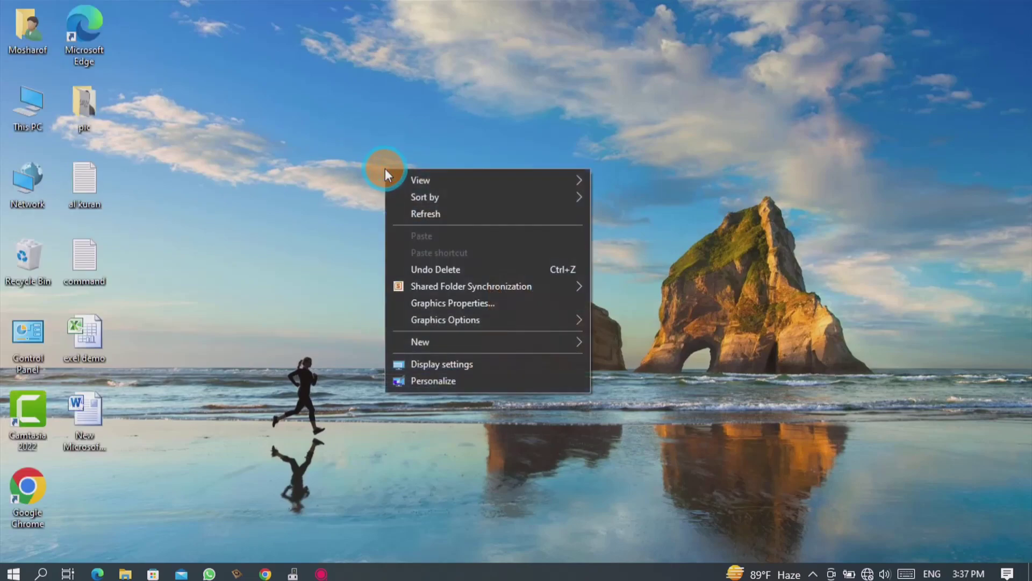
click(249, 256)
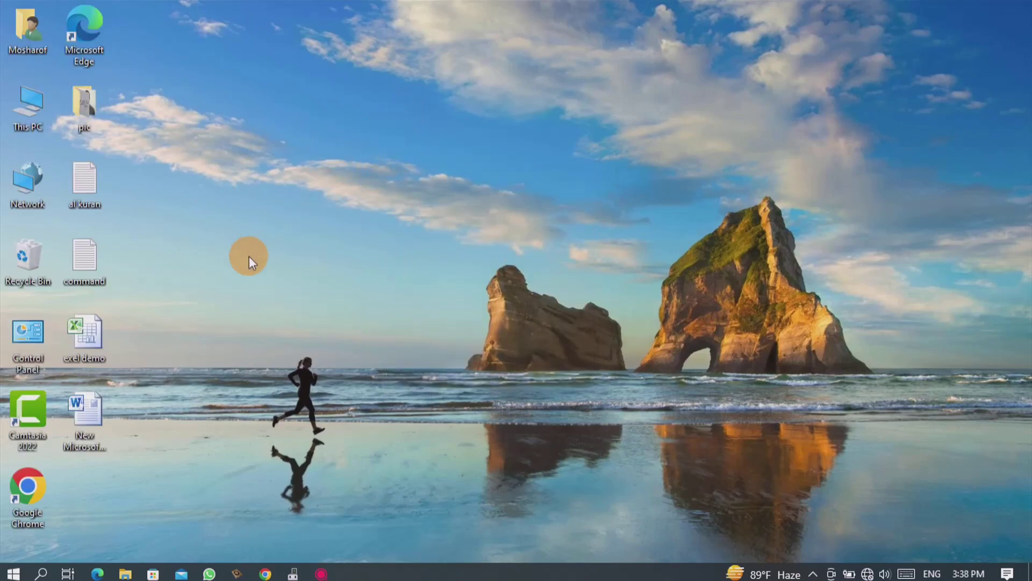
mouse_move(192, 387)
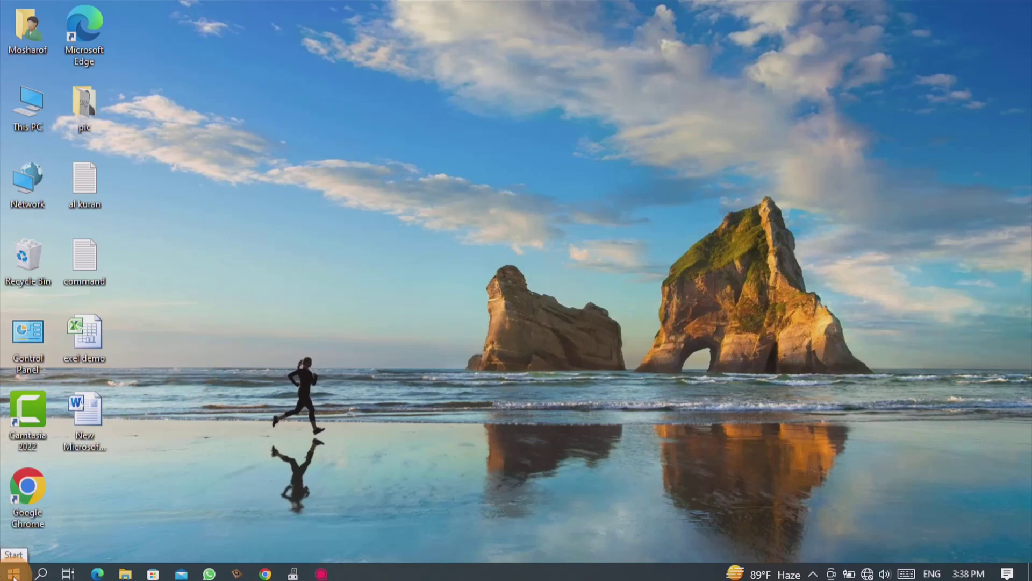
right_click(10, 571)
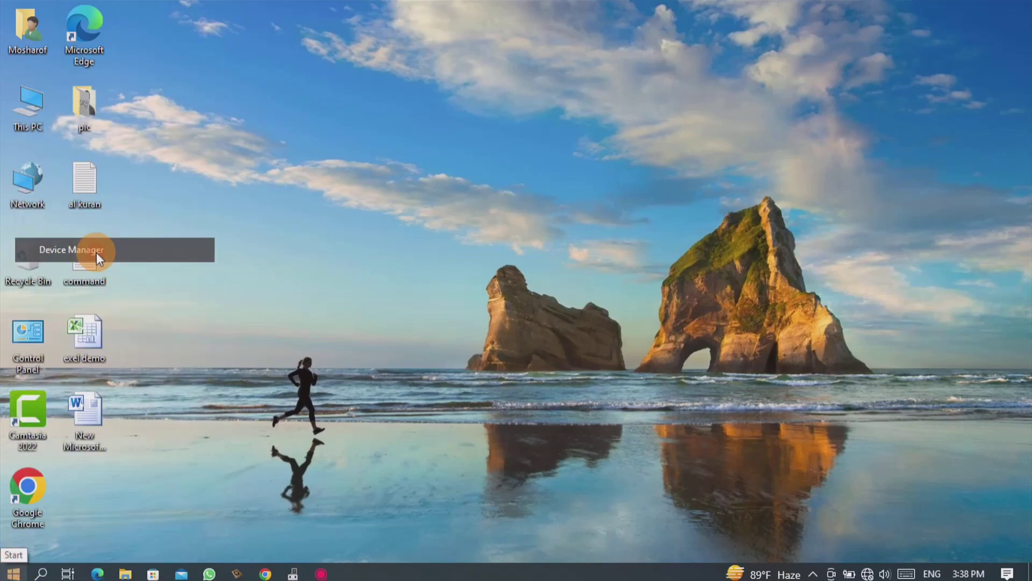
Launch Device Manager, expand Display adapters and show actions for Intel(R) HD Graphics 3000.
double_click(84, 257)
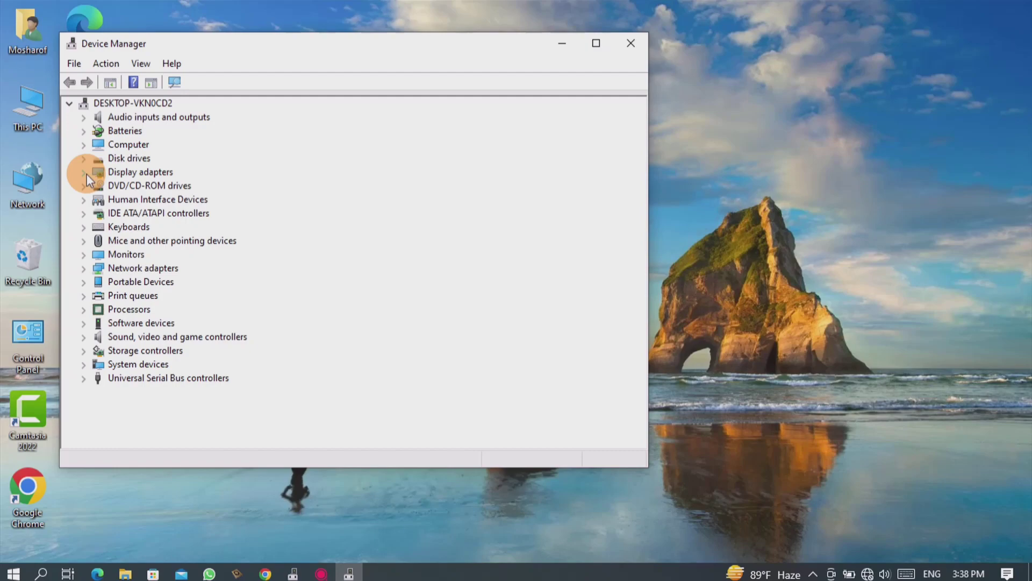
click(84, 172)
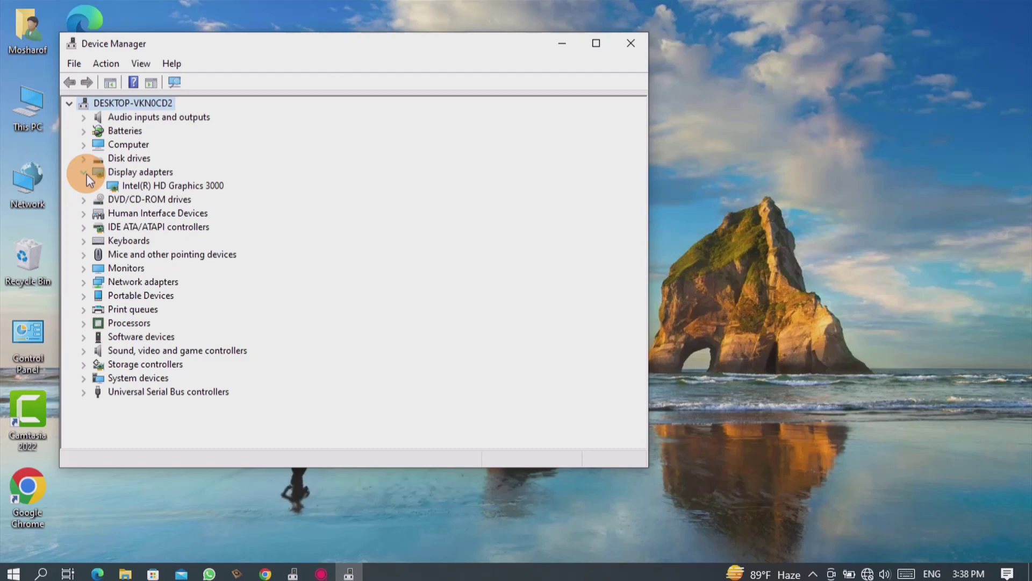
click(84, 172)
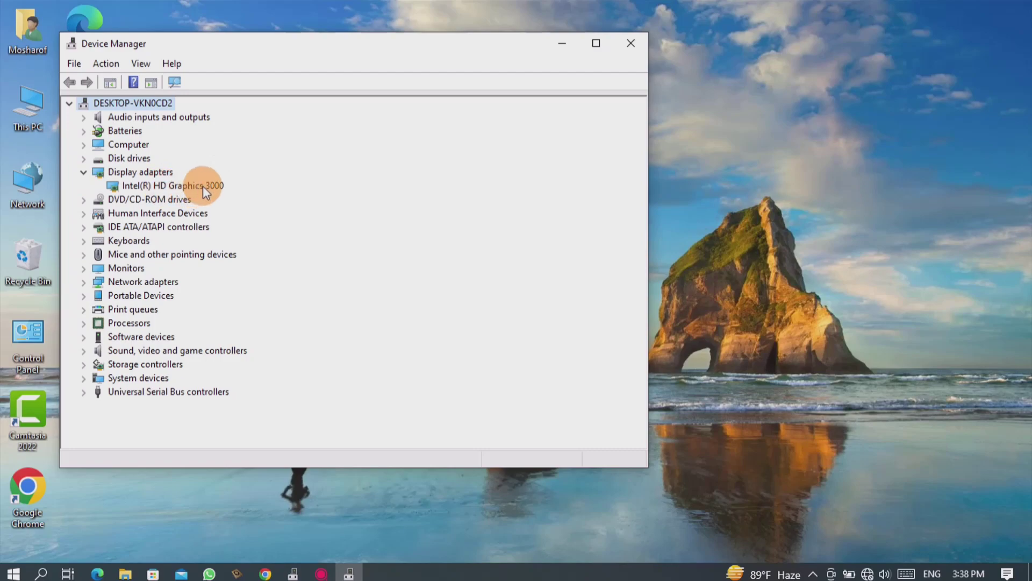
click(173, 185)
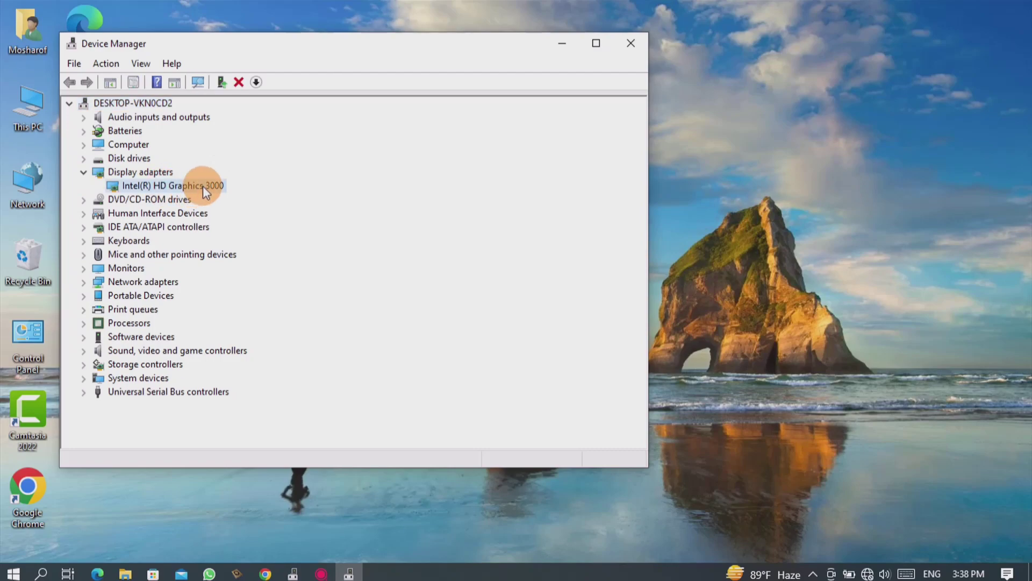
right_click(174, 185)
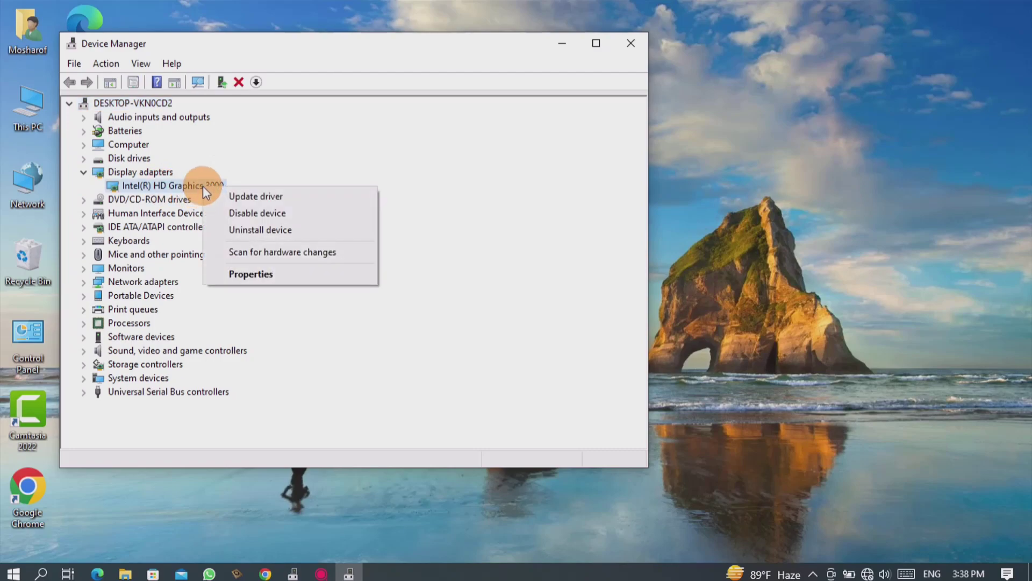
Connect to vivo 1814 Wi-Fi, search automatically for drivers and close once the best driver is confirmed.
click(256, 201)
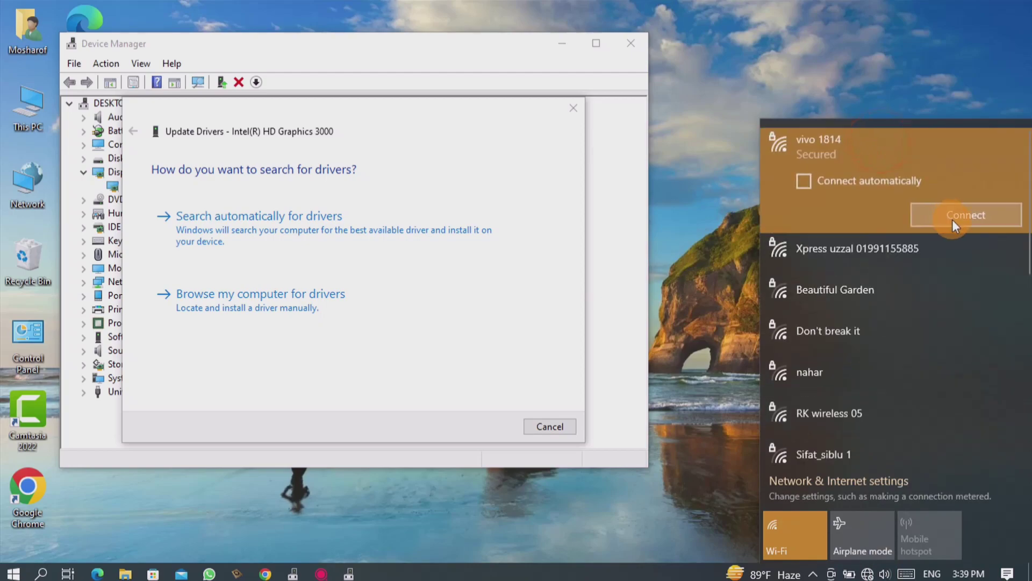
click(965, 215)
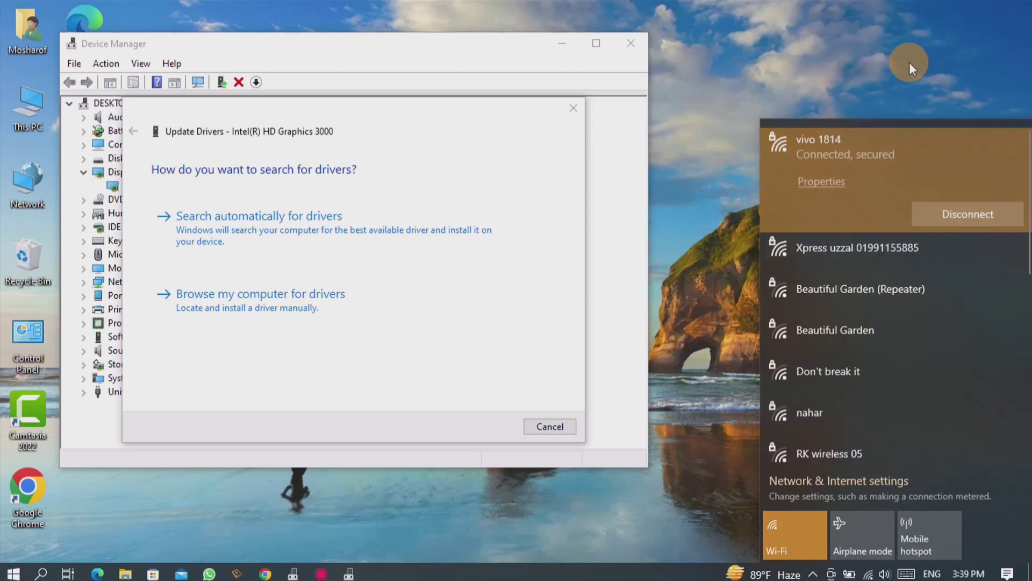
click(277, 230)
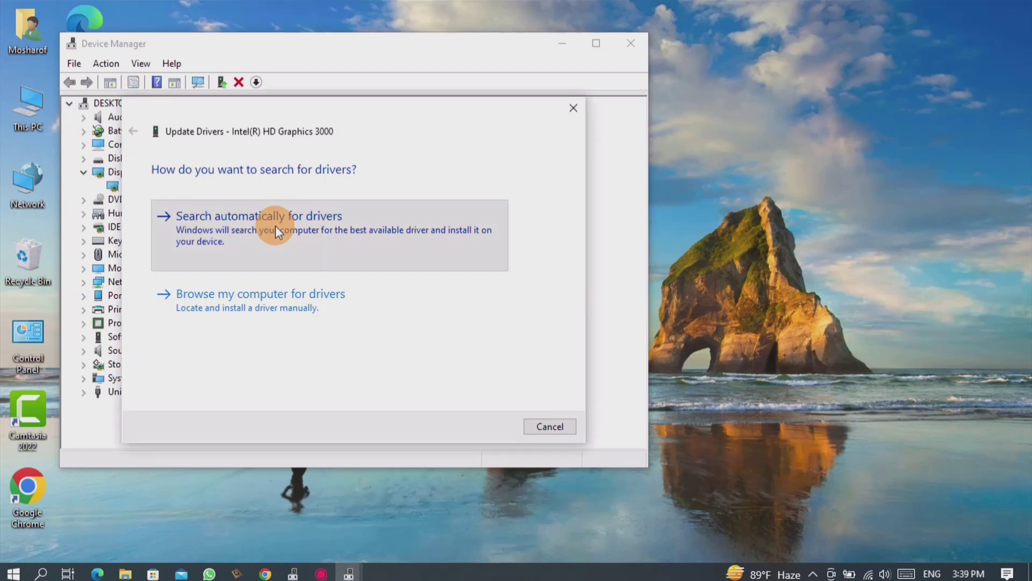
click(258, 215)
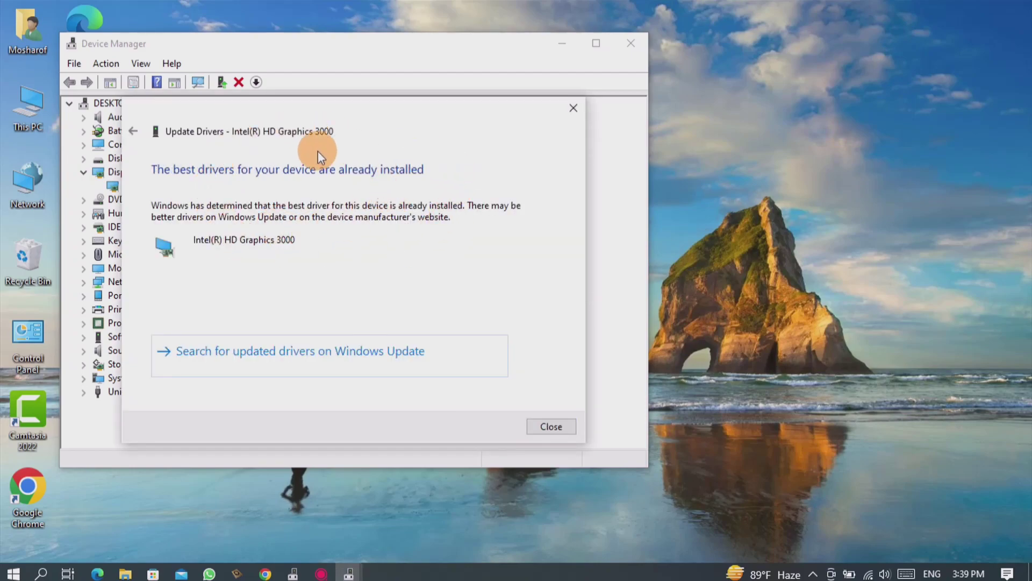
click(550, 426)
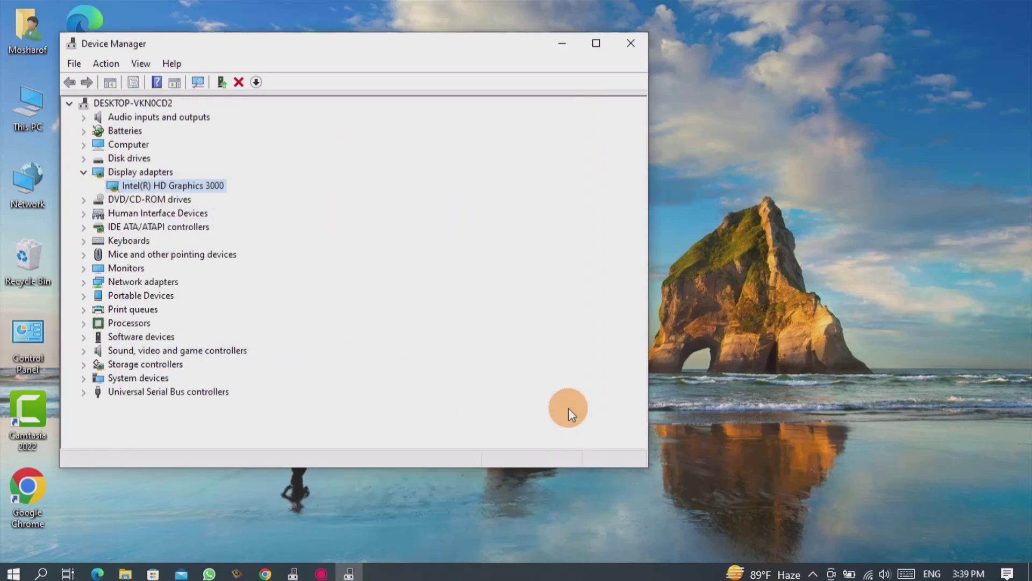
mouse_move(630, 44)
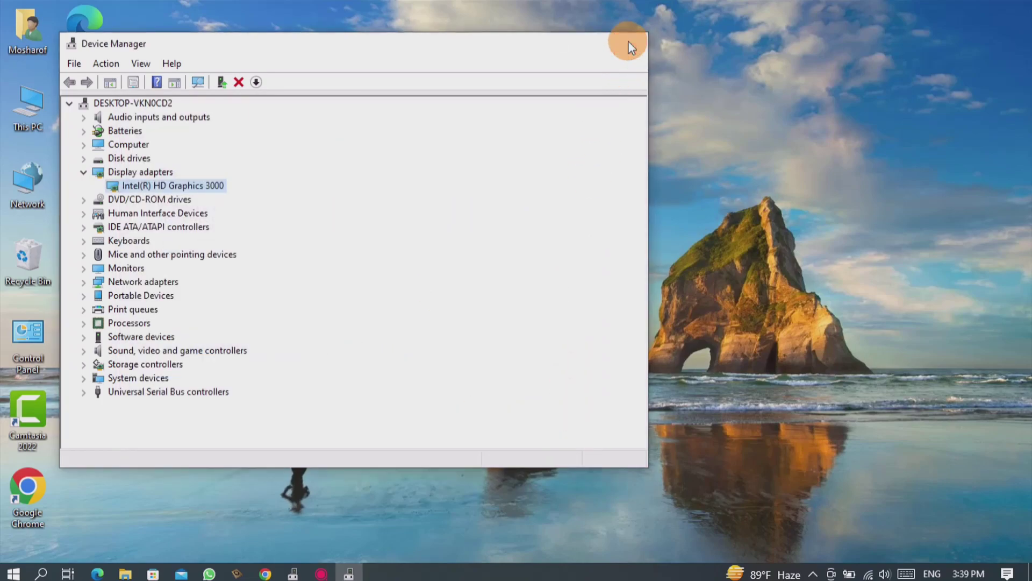
Close Device Manager and show the Display settings page down to Scale and layout.
click(627, 43)
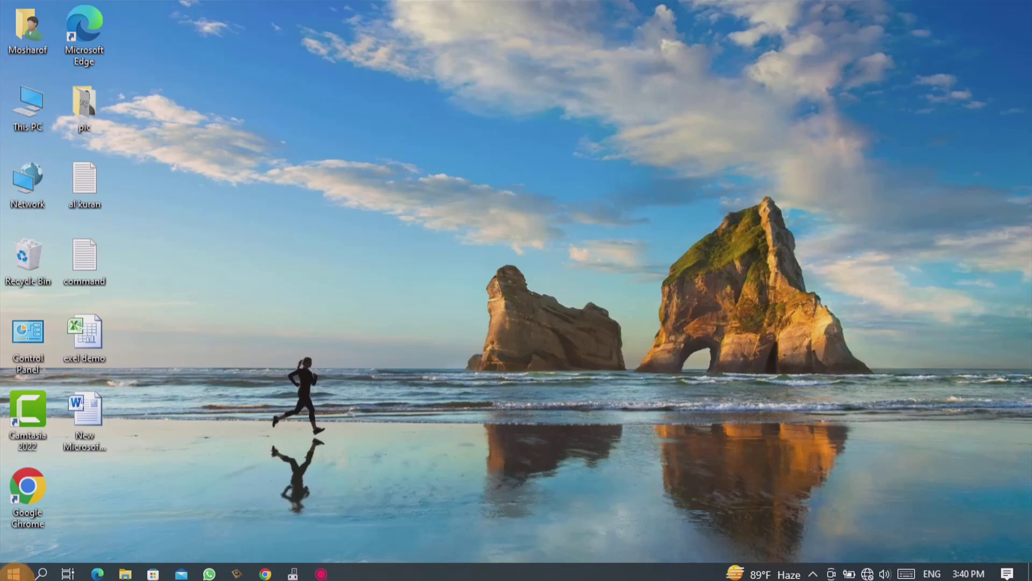
right_click(10, 573)
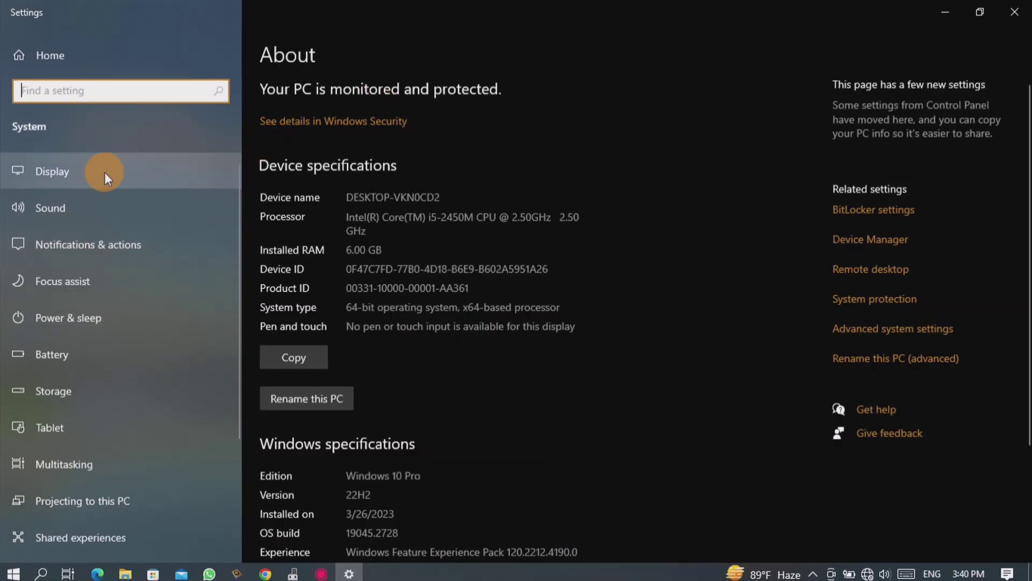
click(52, 171)
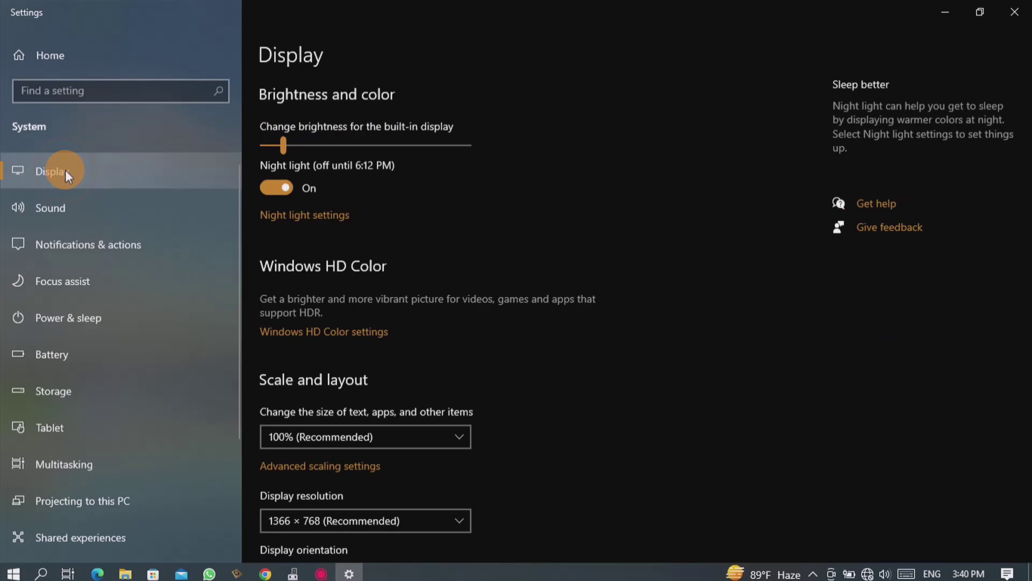
scroll(down, 3)
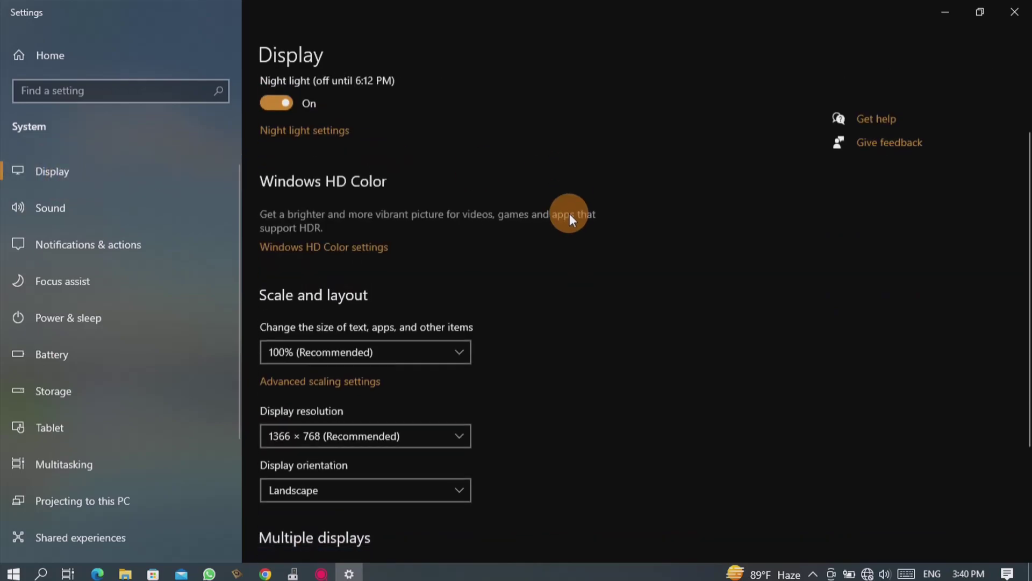
scroll(down, 3)
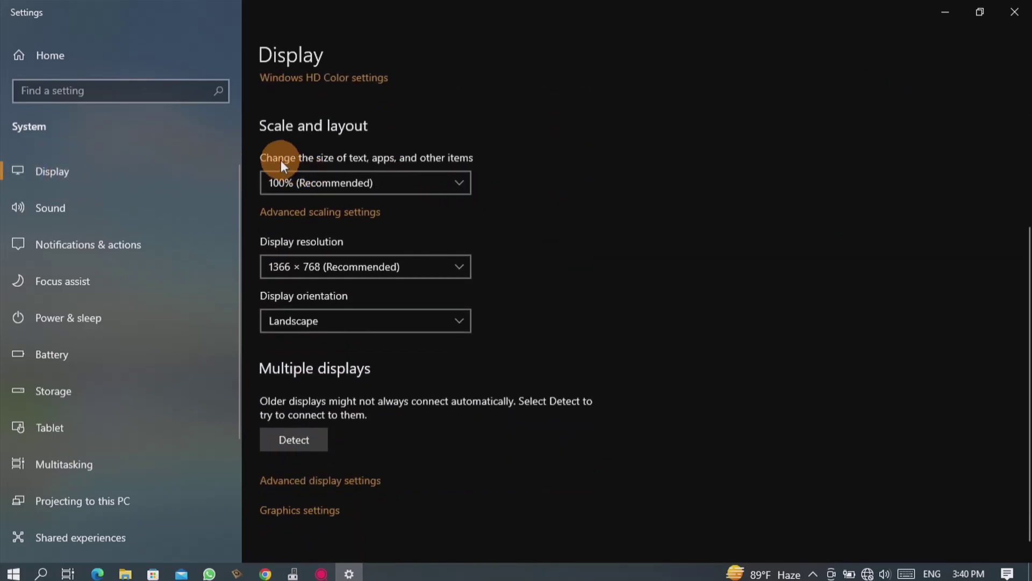
mouse_move(345, 219)
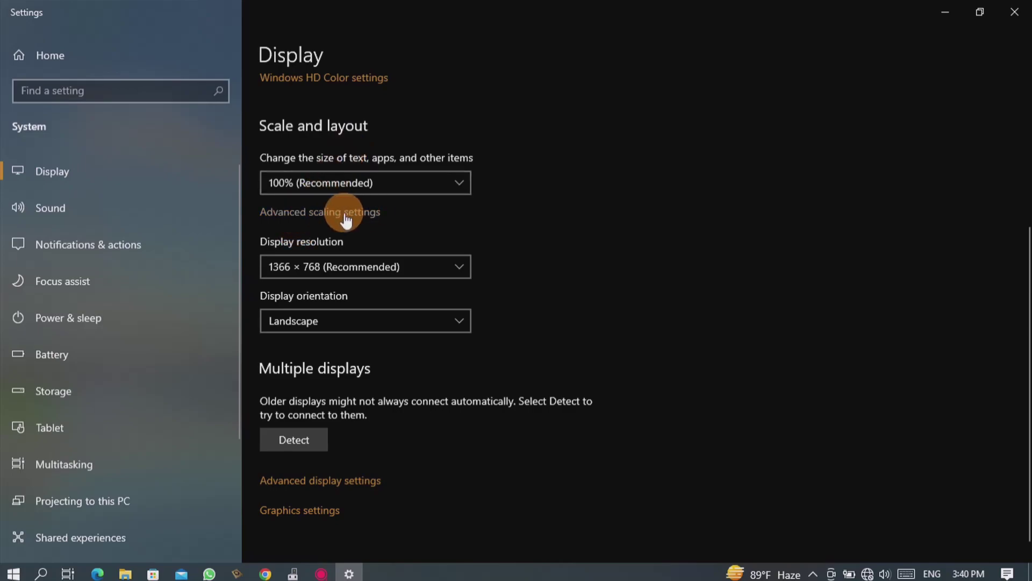
click(320, 212)
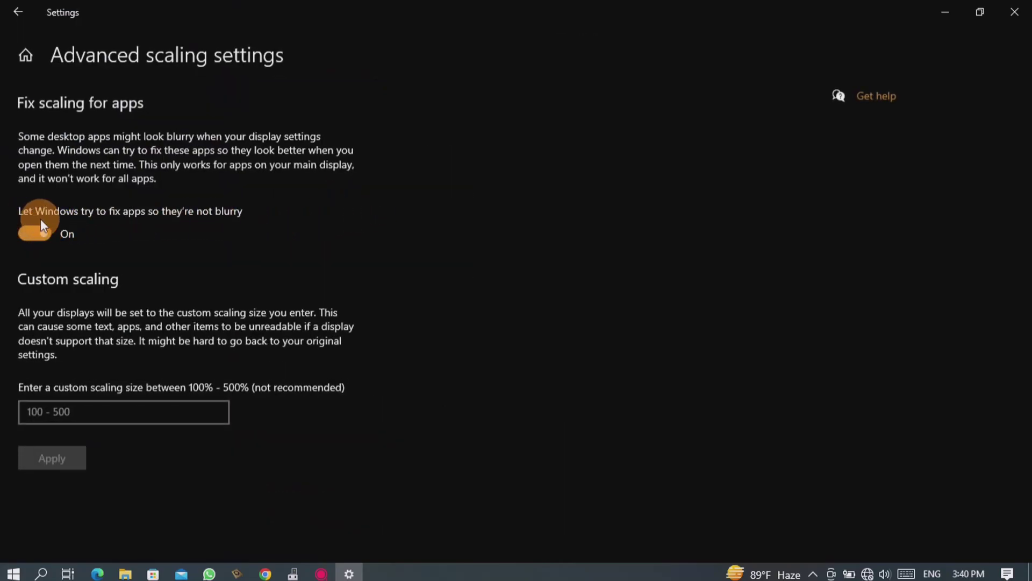
click(36, 232)
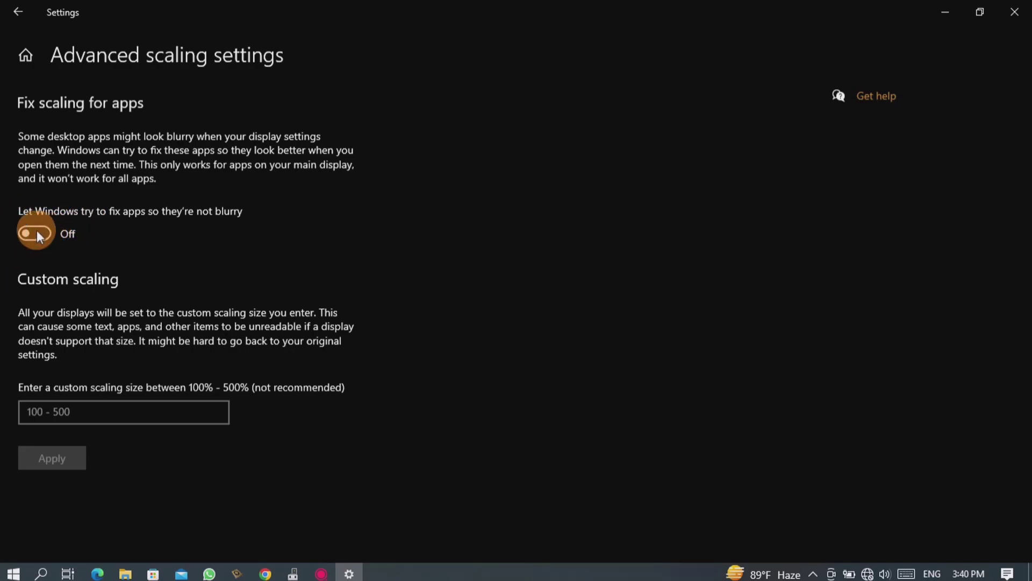
click(34, 233)
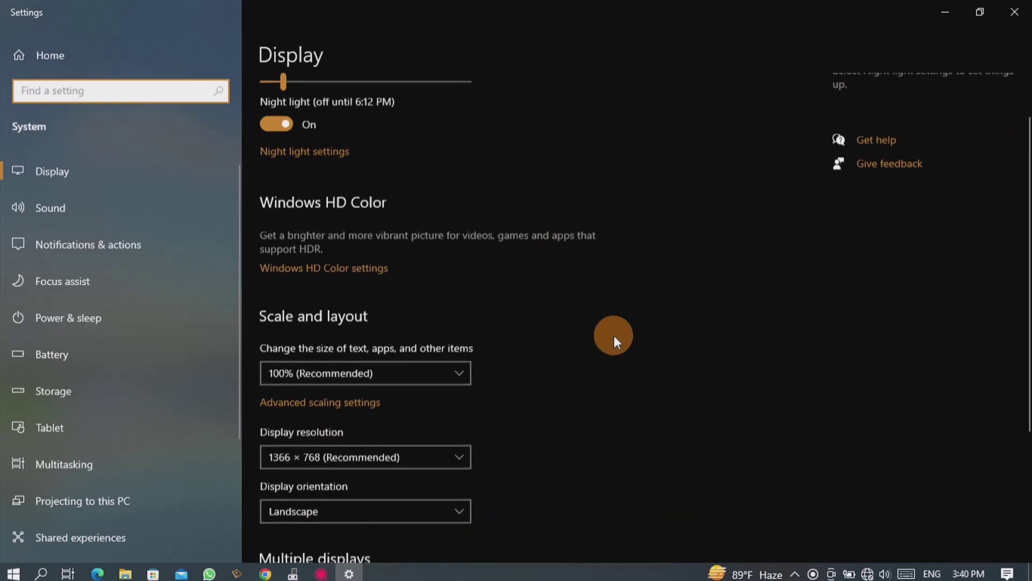
scroll(down, 3)
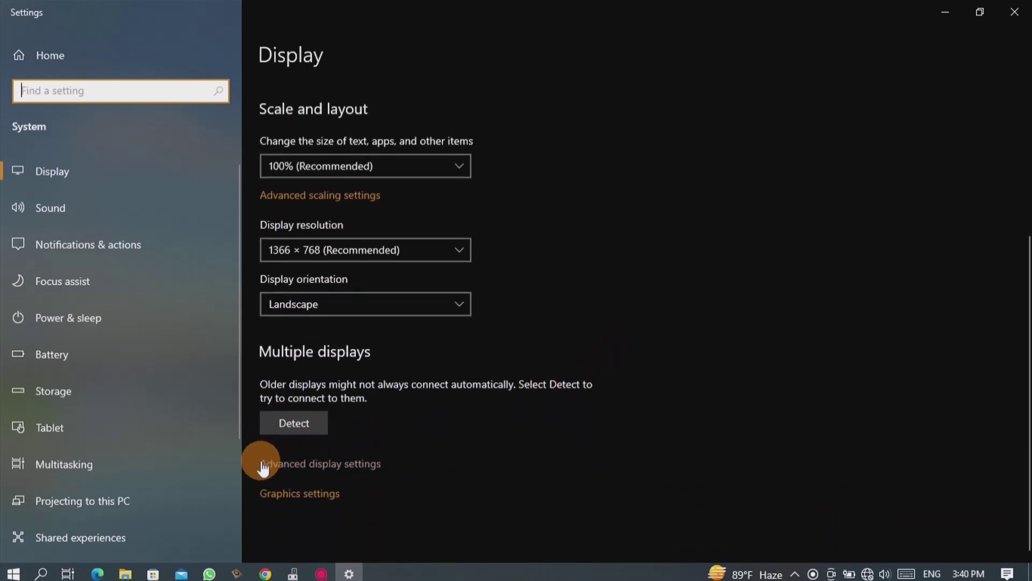
Go to Advanced display settings and open the adapter properties for Display 1.
click(320, 463)
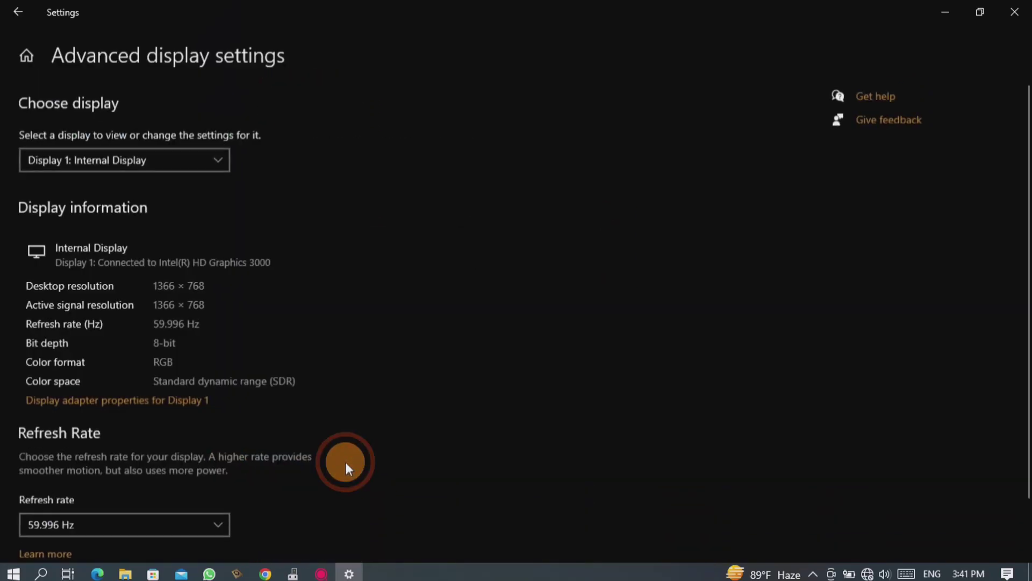
scroll(down, 3)
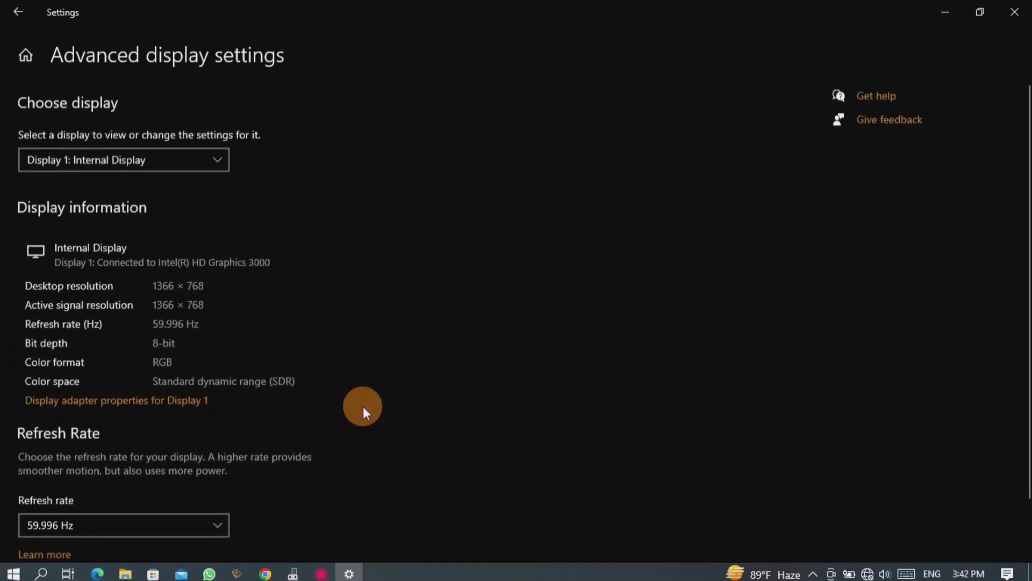
click(117, 400)
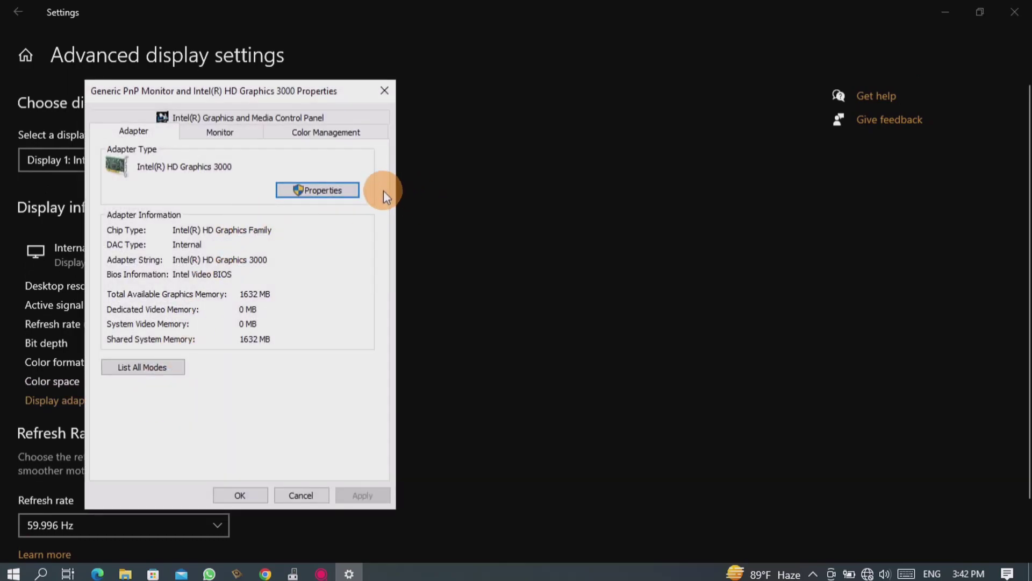
Show the Intel HD Graphics 3000 Driver details, version 9.17.10.4459 dated 5/19/2016.
click(318, 189)
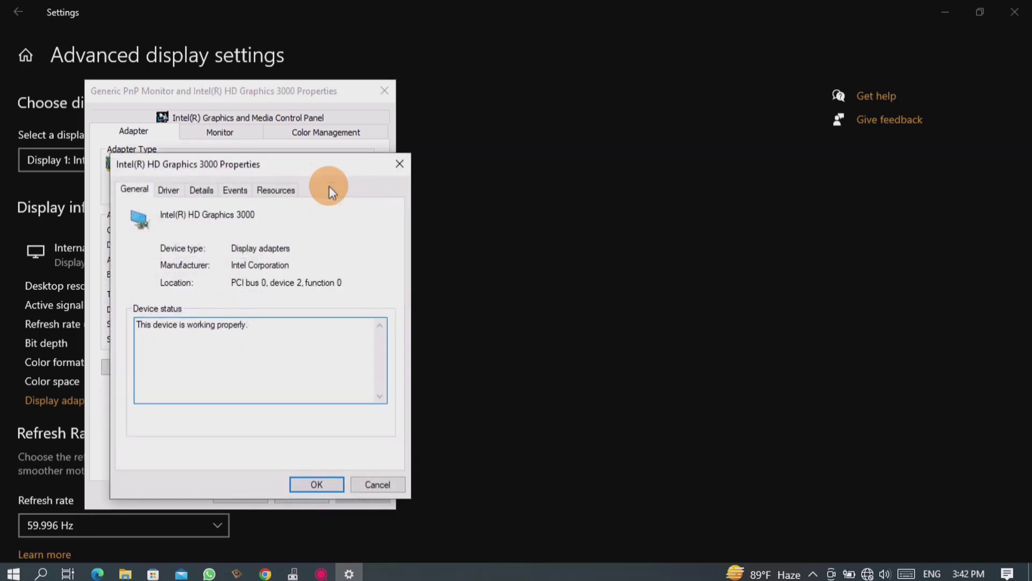
click(168, 190)
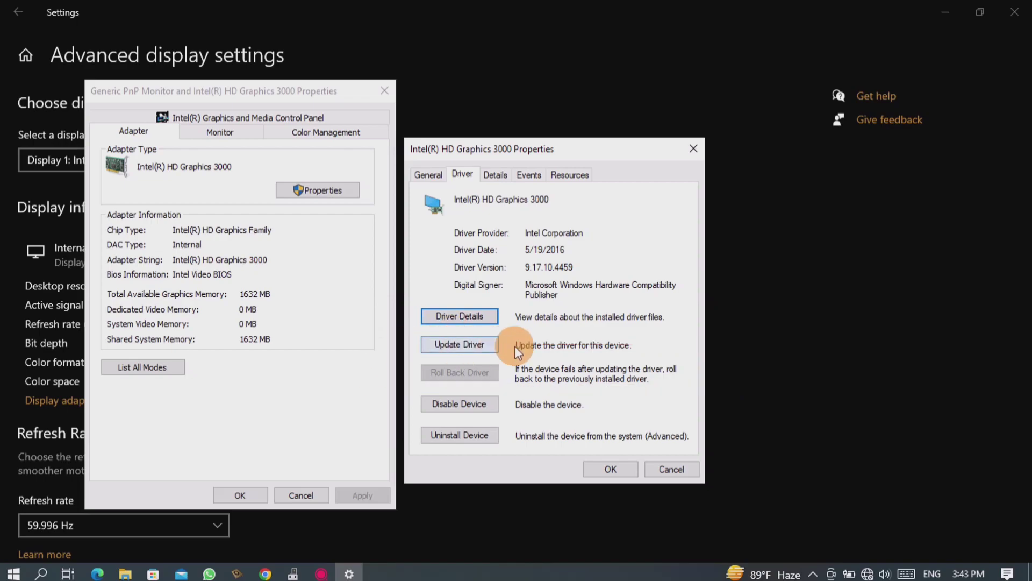
Pick Intel(R) HD Graphics 3000 from the compatible drivers on this computer, proceed, then close the wizard.
click(460, 345)
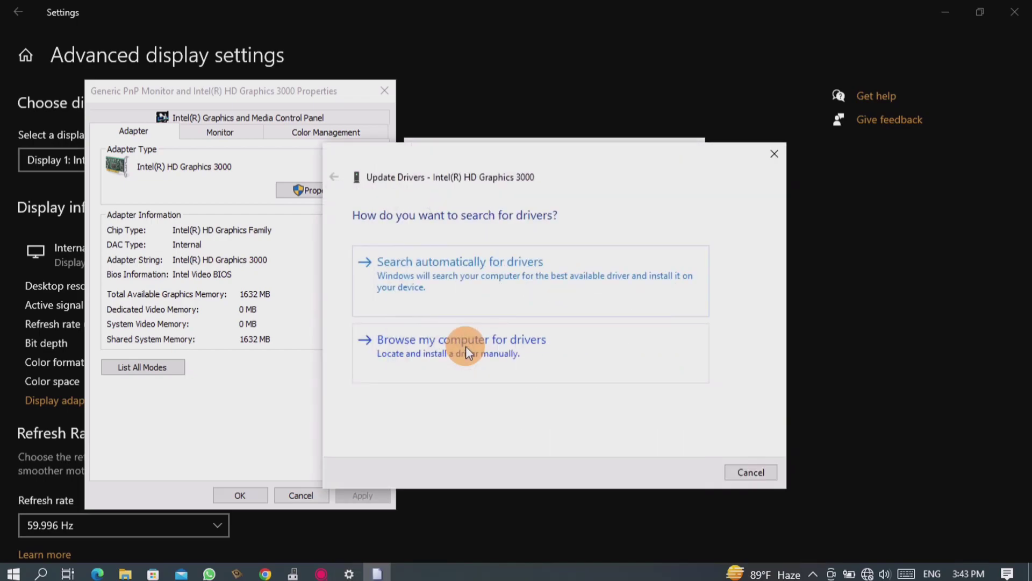
click(462, 339)
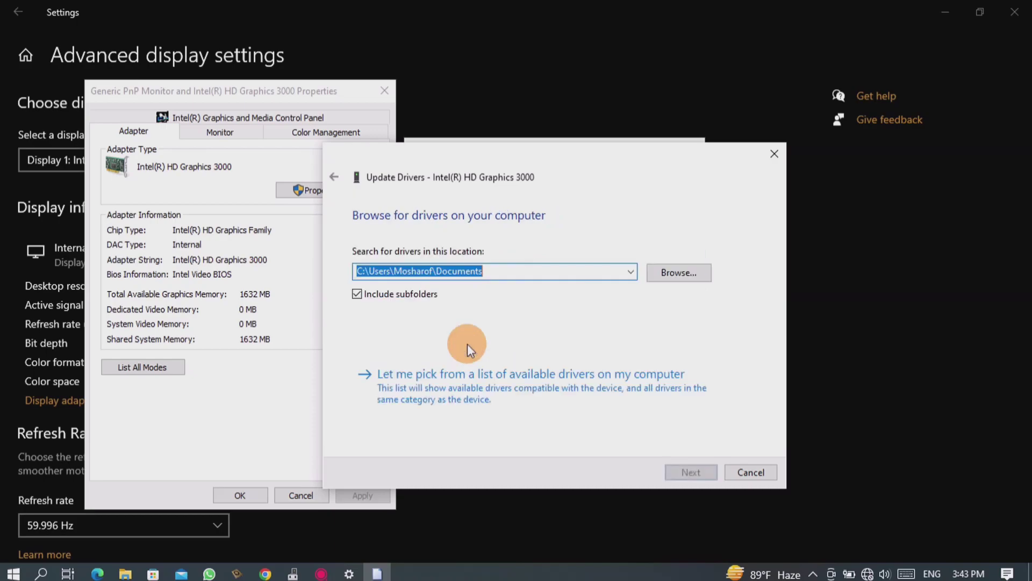
click(530, 374)
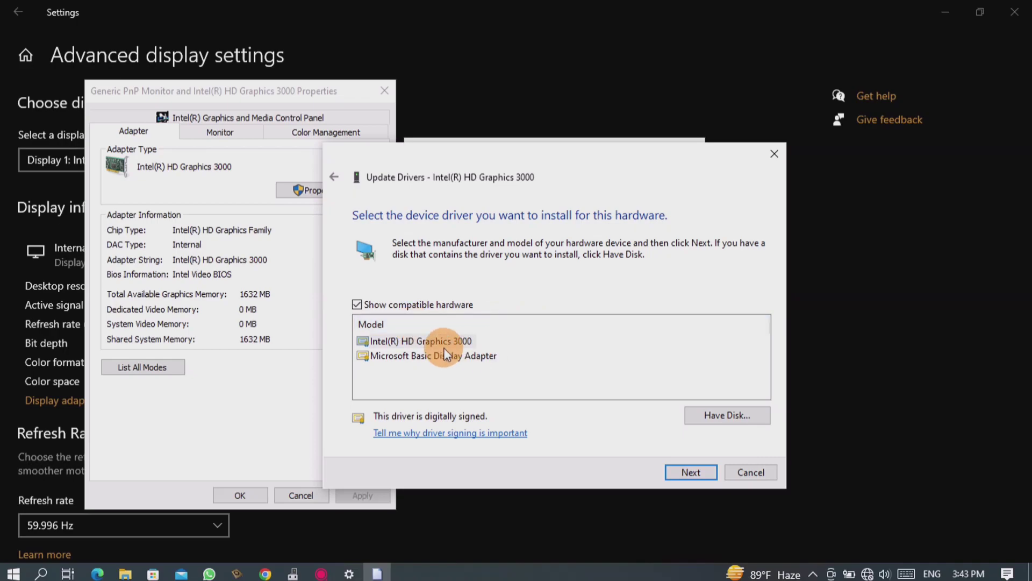
click(419, 341)
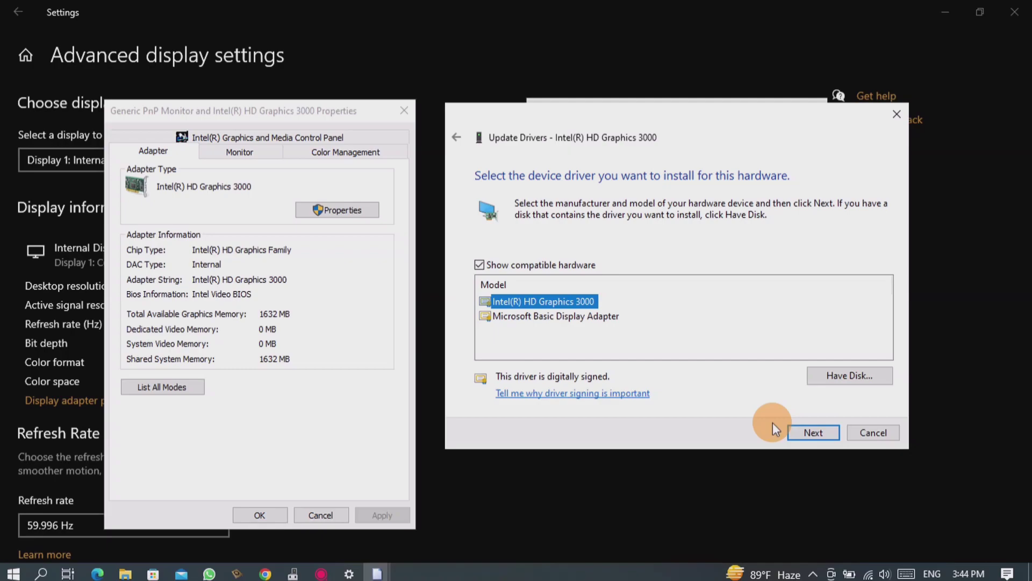
click(556, 316)
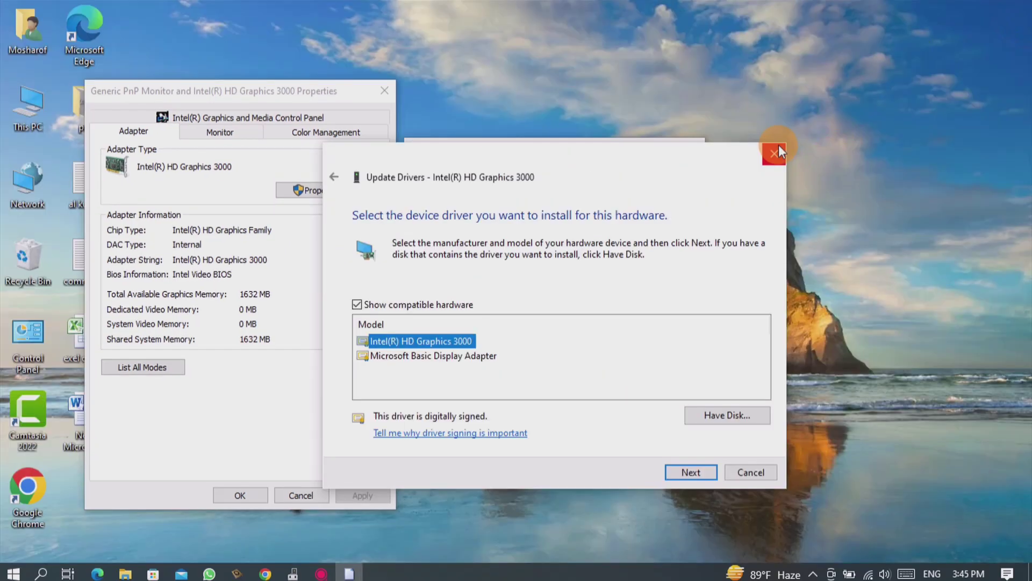
click(776, 152)
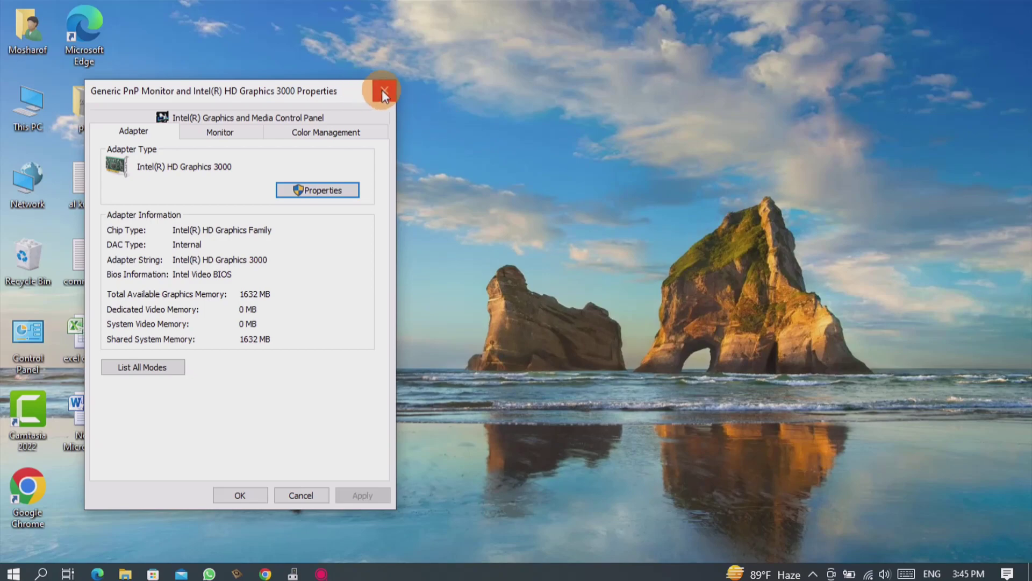
Close adapter properties, reopen Device Manager and uninstall the Intel HD Graphics 3000 device.
click(383, 90)
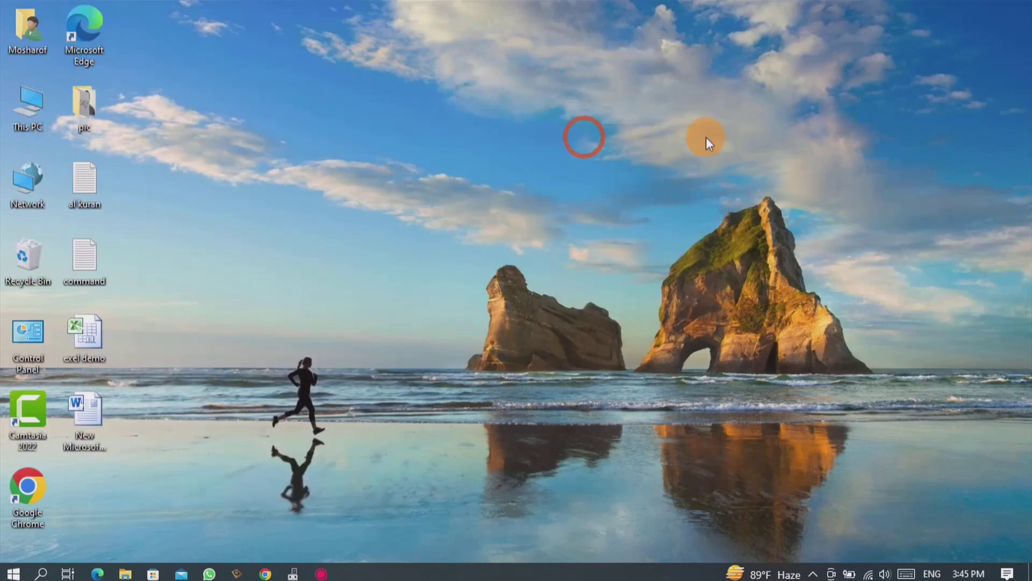
right_click(12, 573)
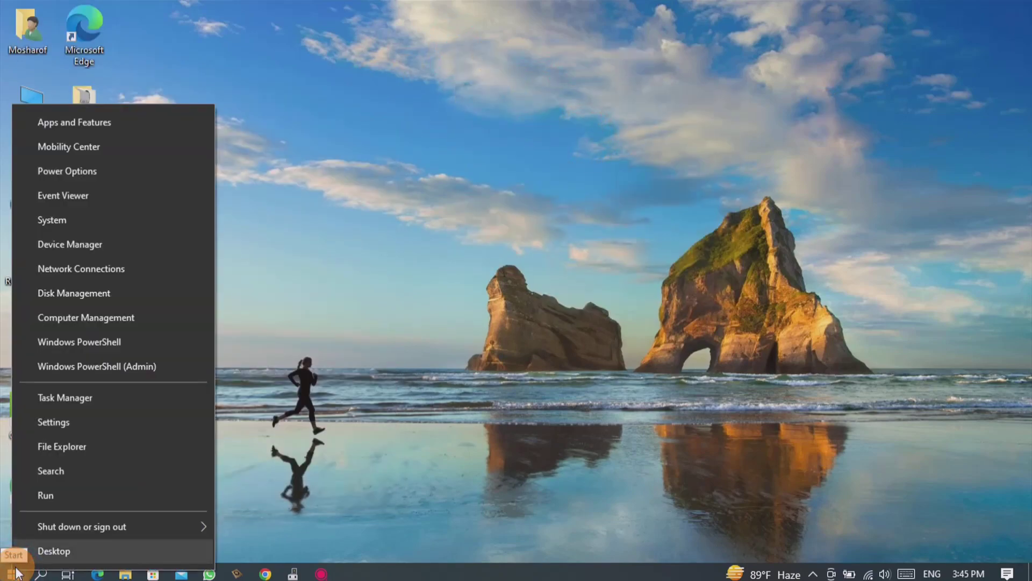
click(70, 244)
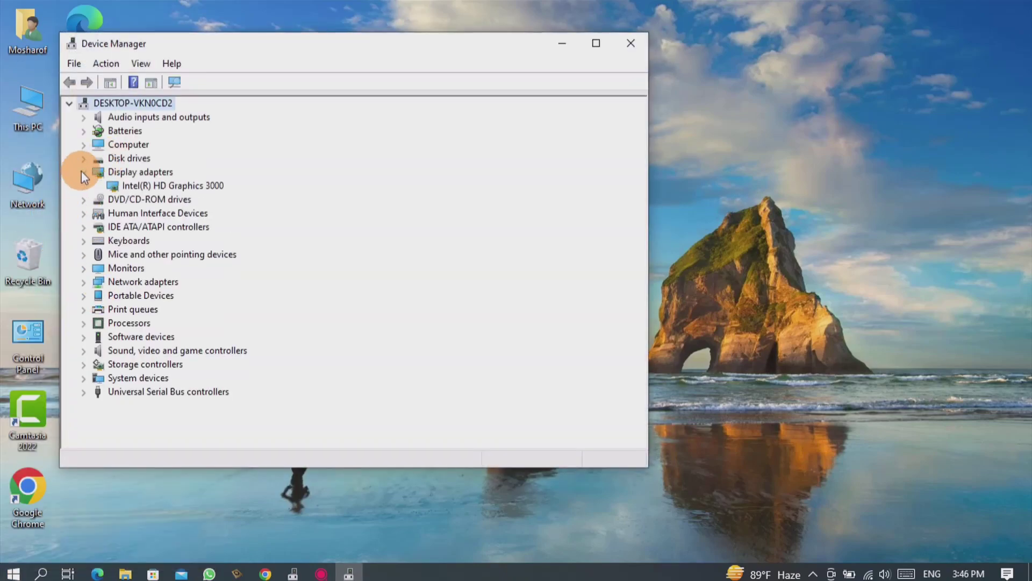
right_click(174, 185)
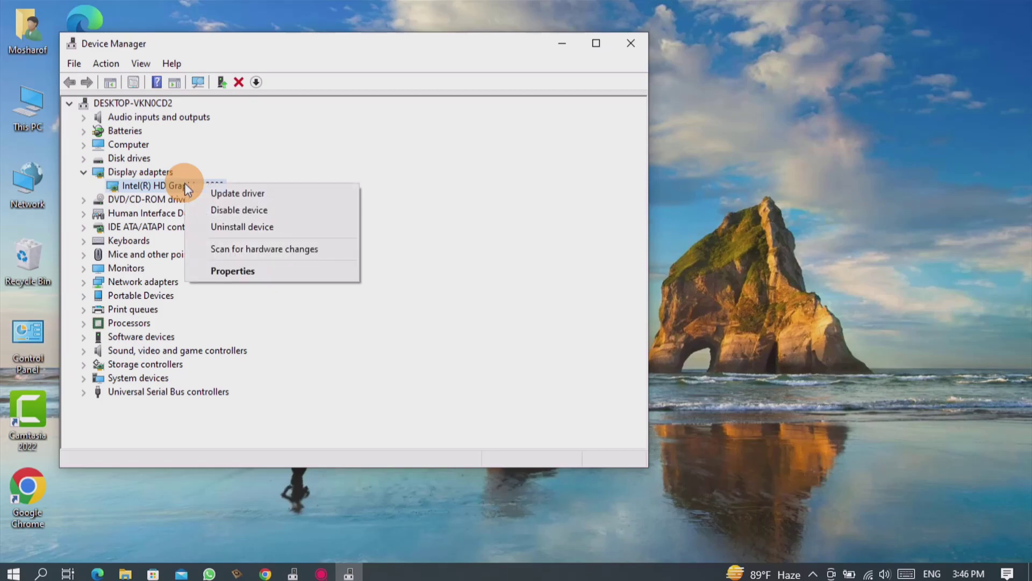
mouse_move(244, 227)
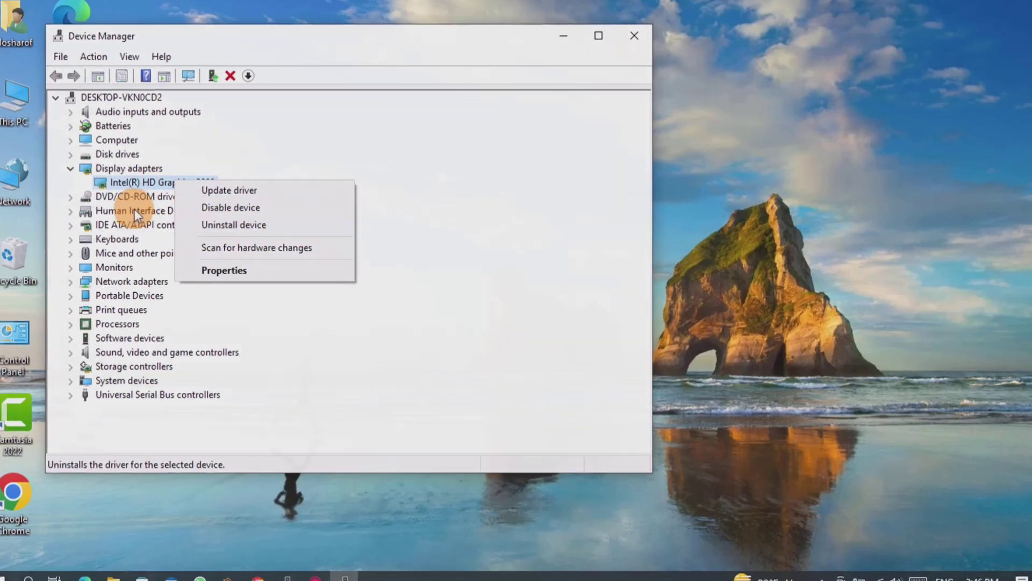
click(633, 35)
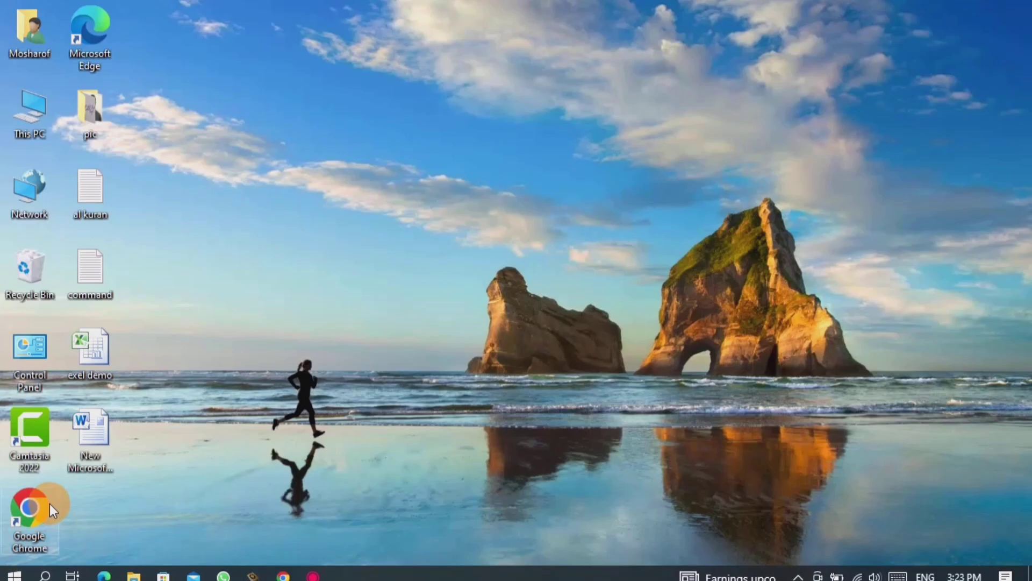
Search 'intel display driver windows 10' in Chrome and view Intel's HD Graphics Production Driver page.
double_click(29, 506)
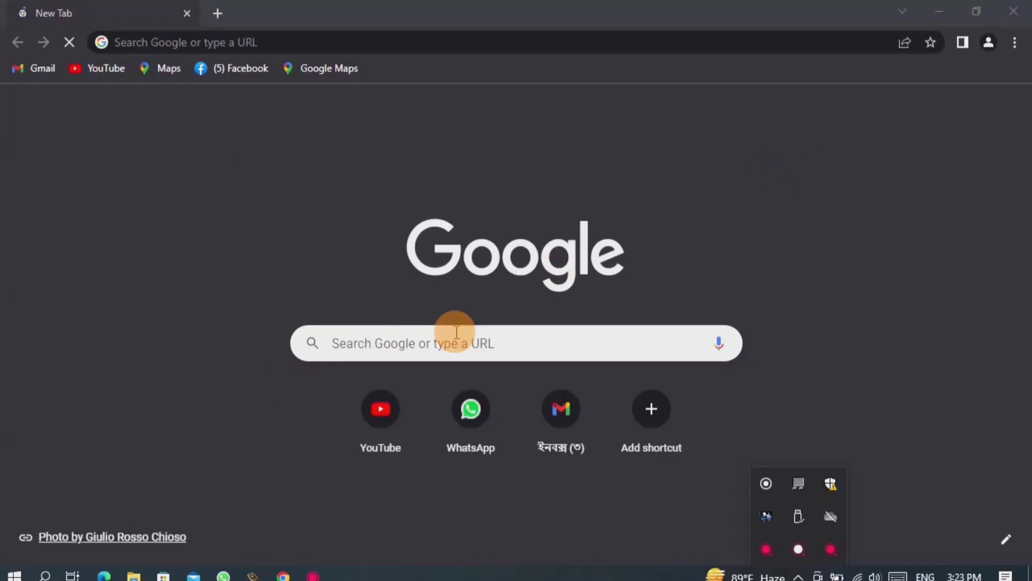
text(intel display driver windows 10)
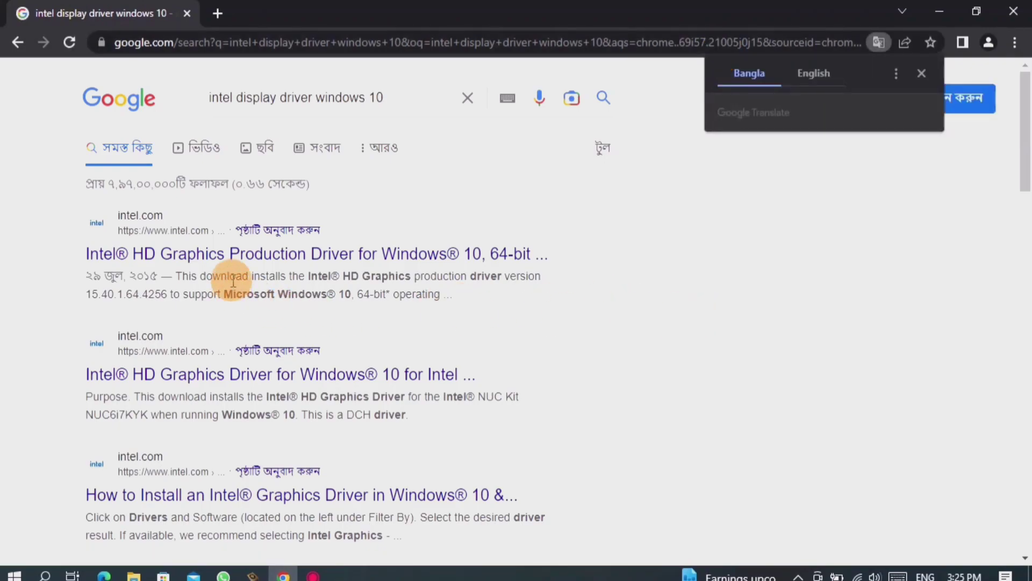
click(317, 254)
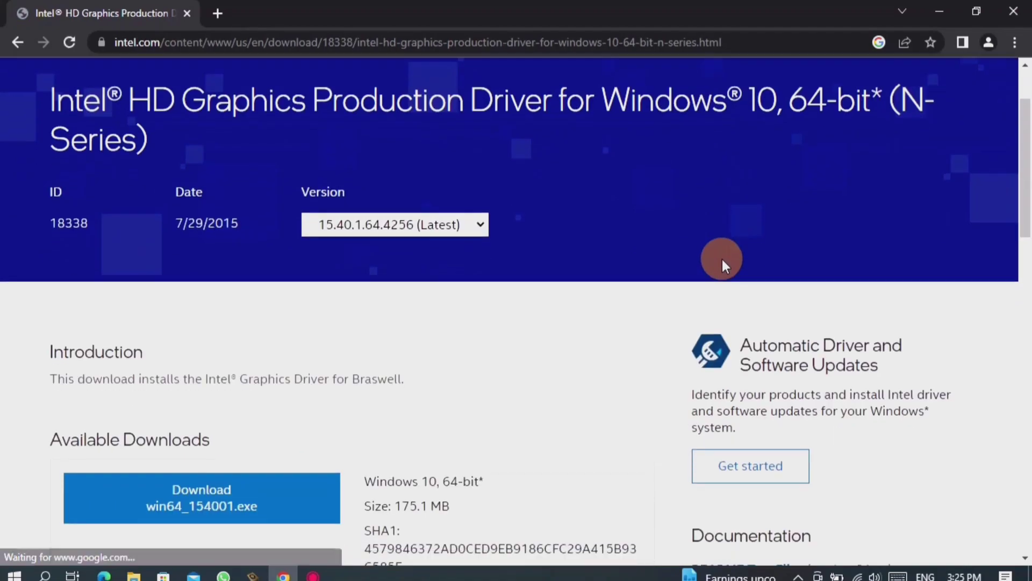
scroll(down, 3)
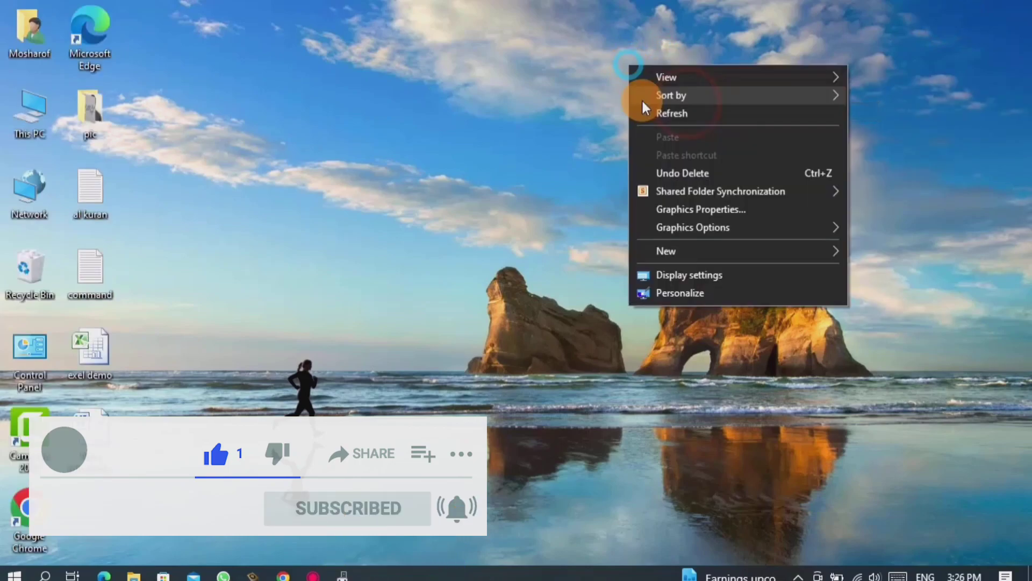
Refresh the desktop from its right-click menu.
click(671, 113)
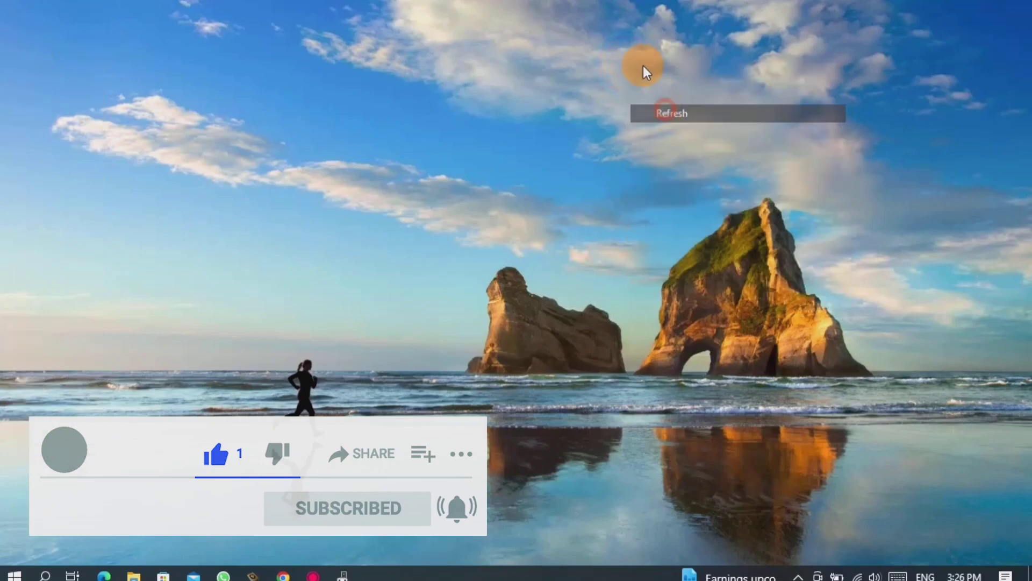